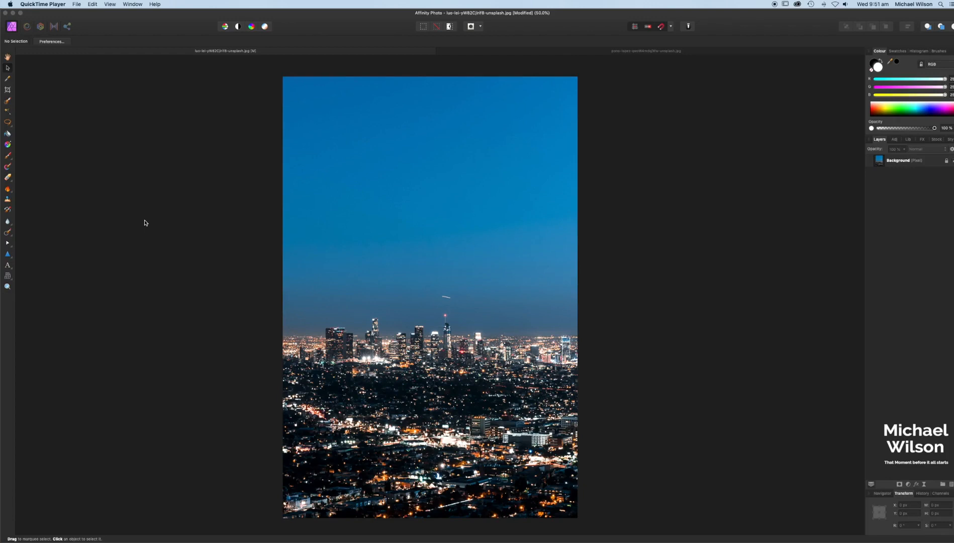
pyautogui.moveTo(17, 190)
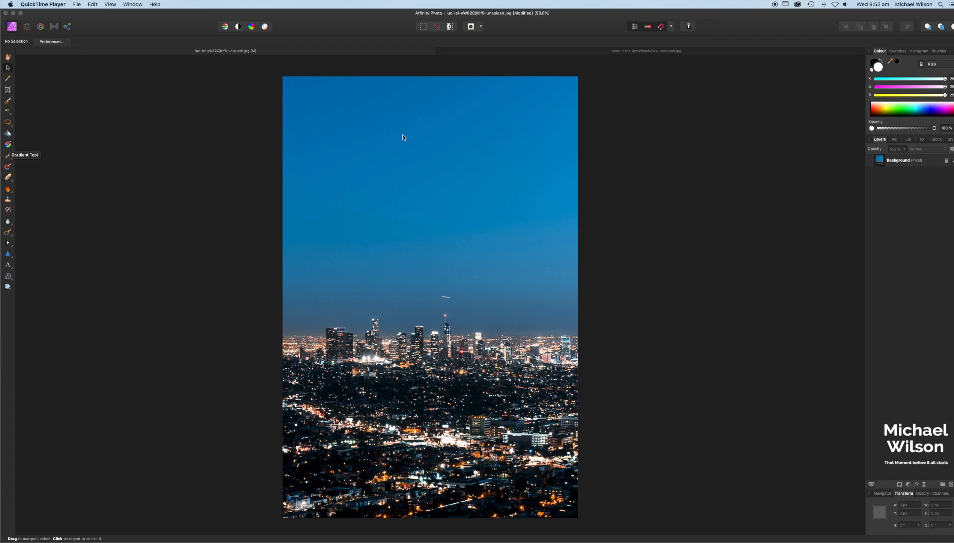
pyautogui.moveTo(557, 55)
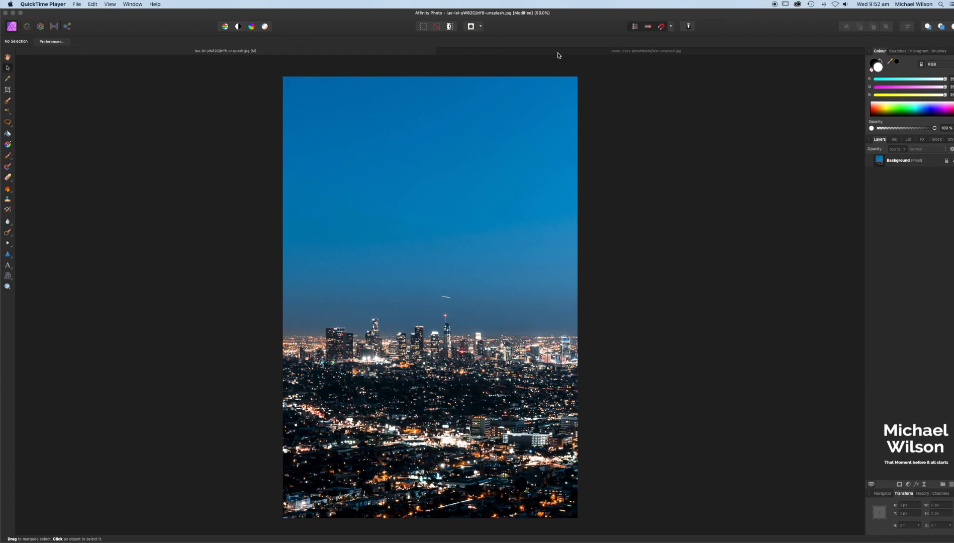
# Step: Duplicate the city photo's Background layer with Cmd+J to get a working copy
pyautogui.click(646, 50)
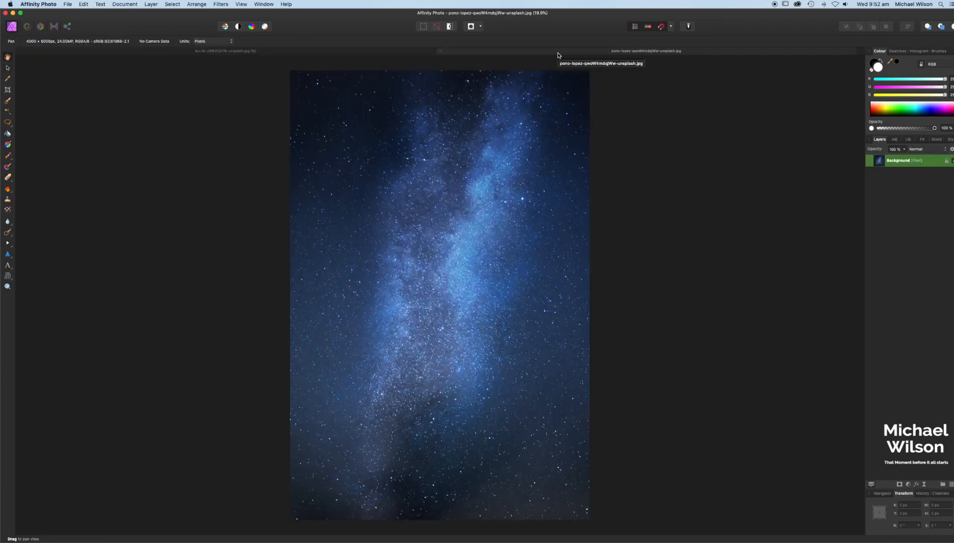
pyautogui.moveTo(417, 53)
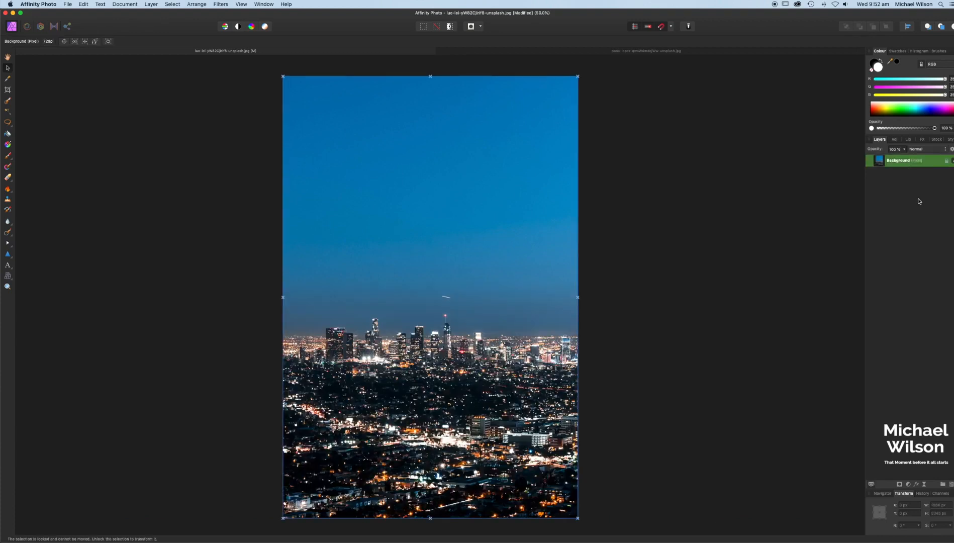
pyautogui.press('cmd+j')
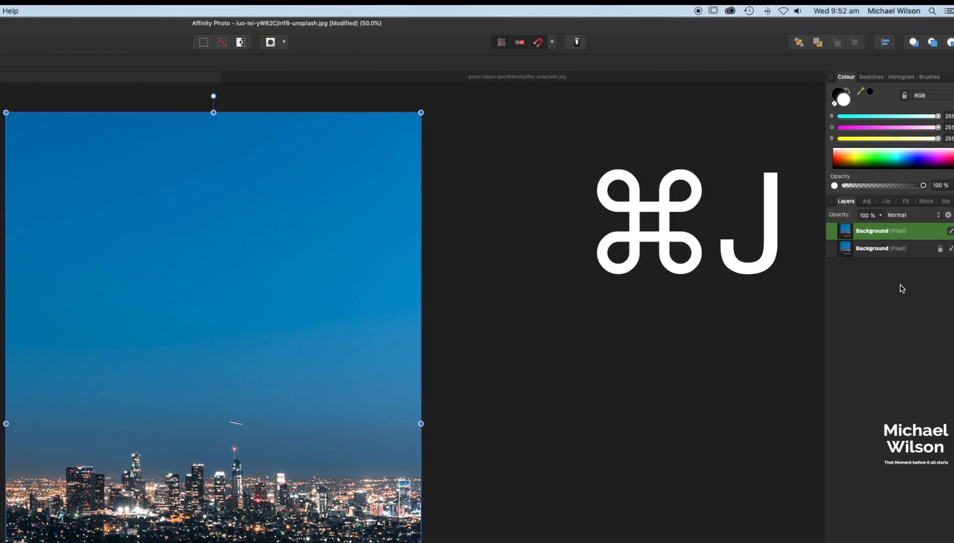
pyautogui.press('cmd+j')
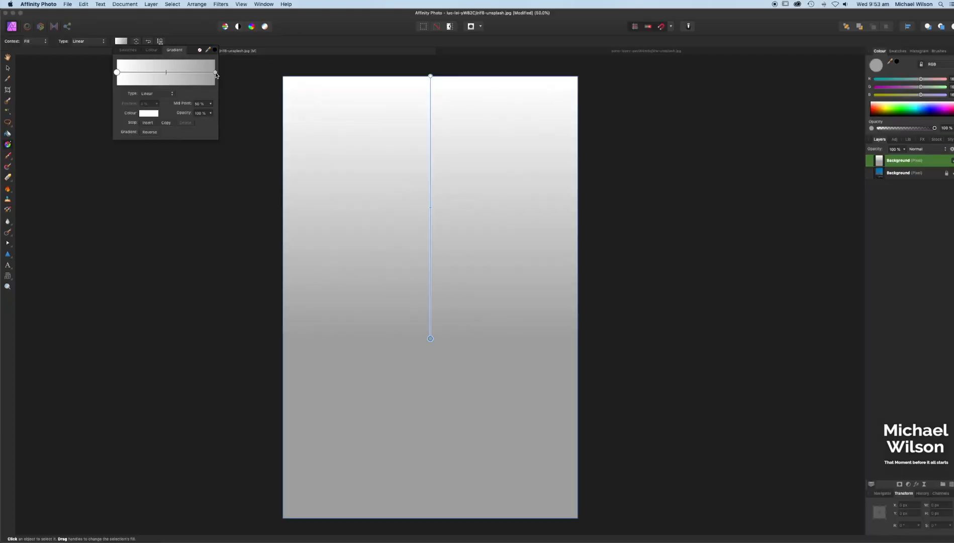
# Step: Adjust the gradient stop so the white sky fades out just above the skyline
pyautogui.click(430, 338)
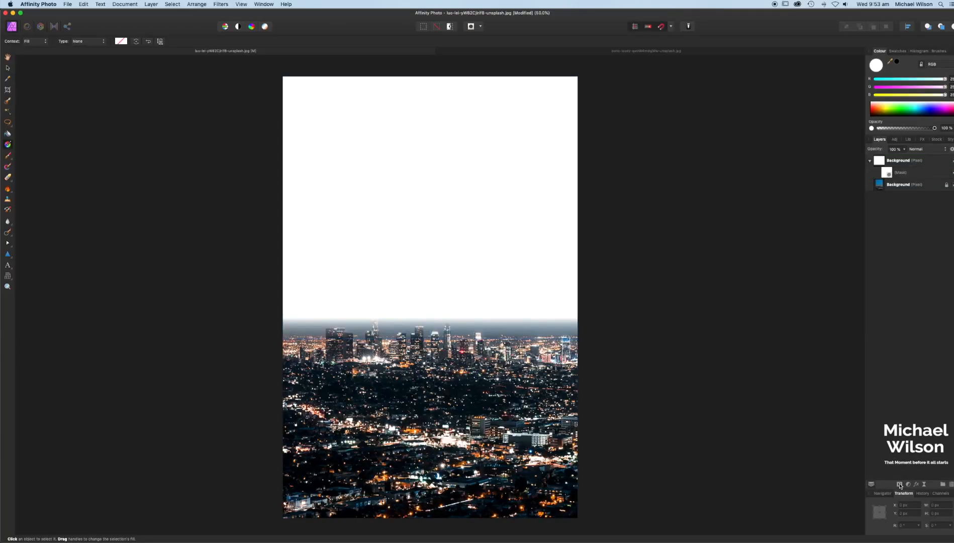
pyautogui.moveTo(481, 52)
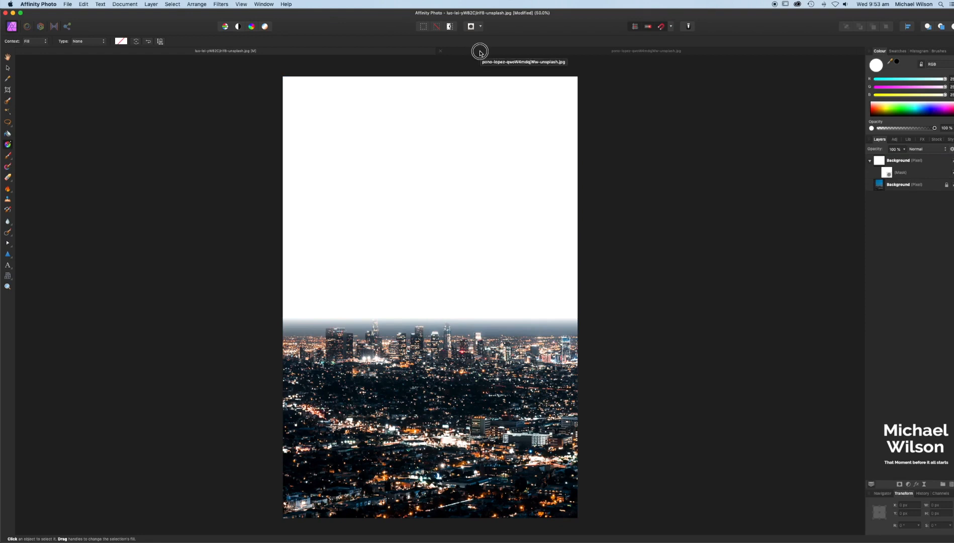
# Step: Copy the Milky Way photo and paste it into the city image as a new top layer
pyautogui.click(523, 50)
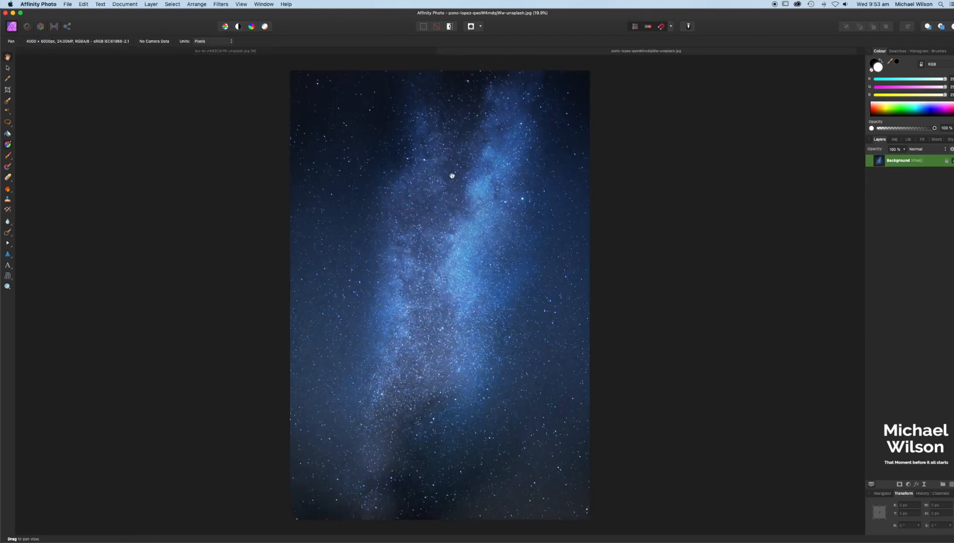
pyautogui.press('cmd+c')
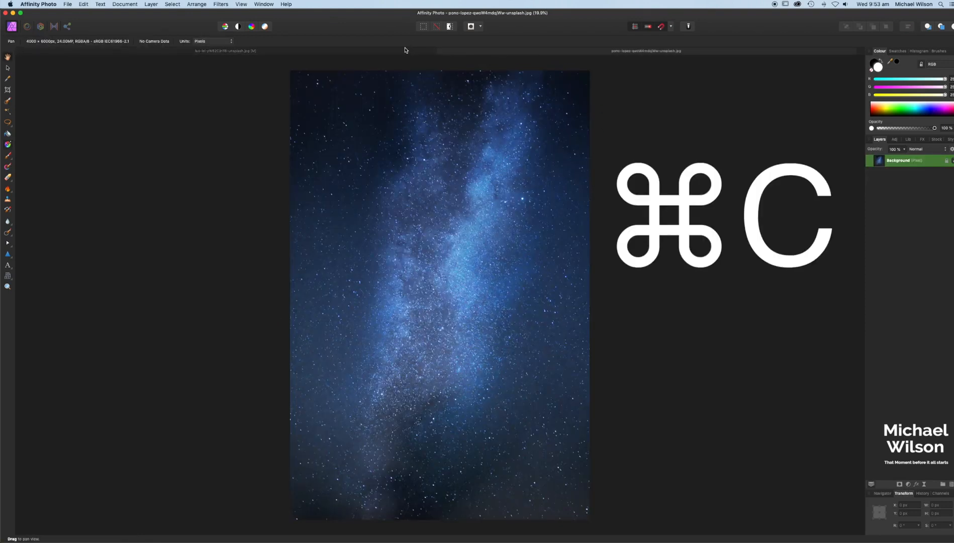
pyautogui.press('cmd+v')
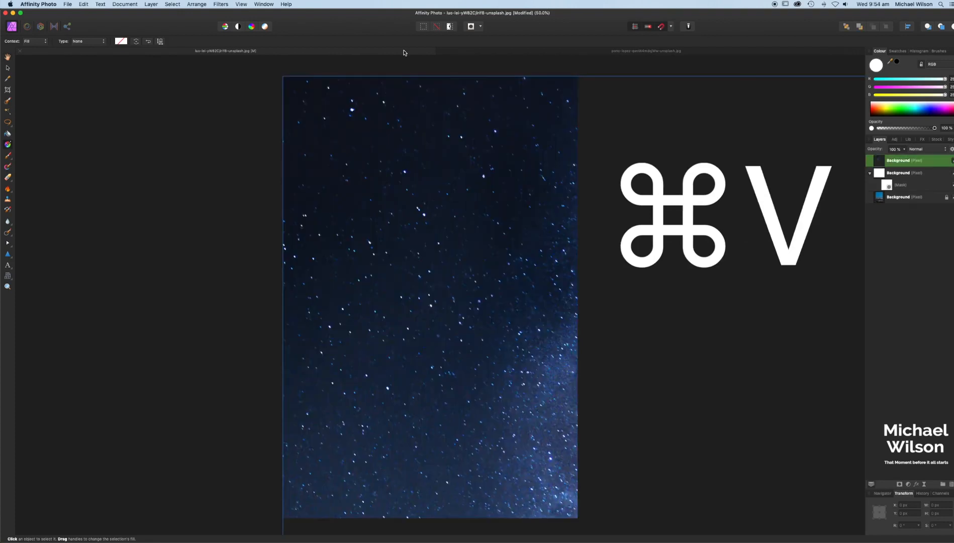
pyautogui.press('cmd+v')
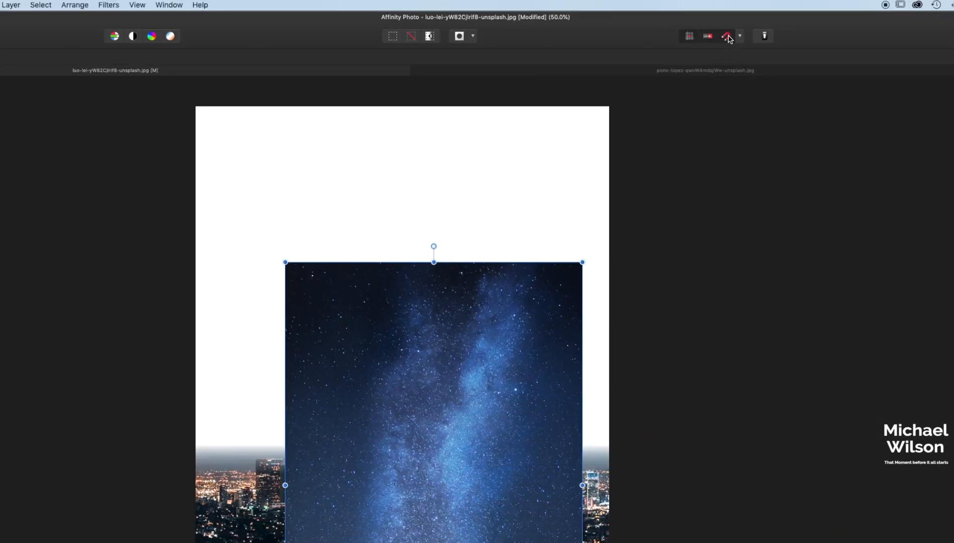
pyautogui.moveTo(726, 35)
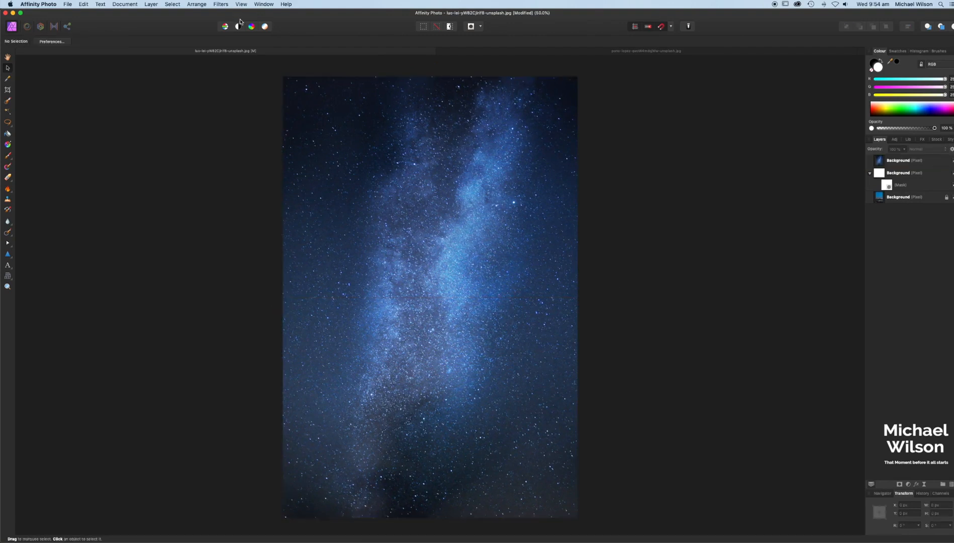
# Step: Apply a Depth Of Field blur to the pasted star layer, adjusting its clamping strength
pyautogui.click(903, 160)
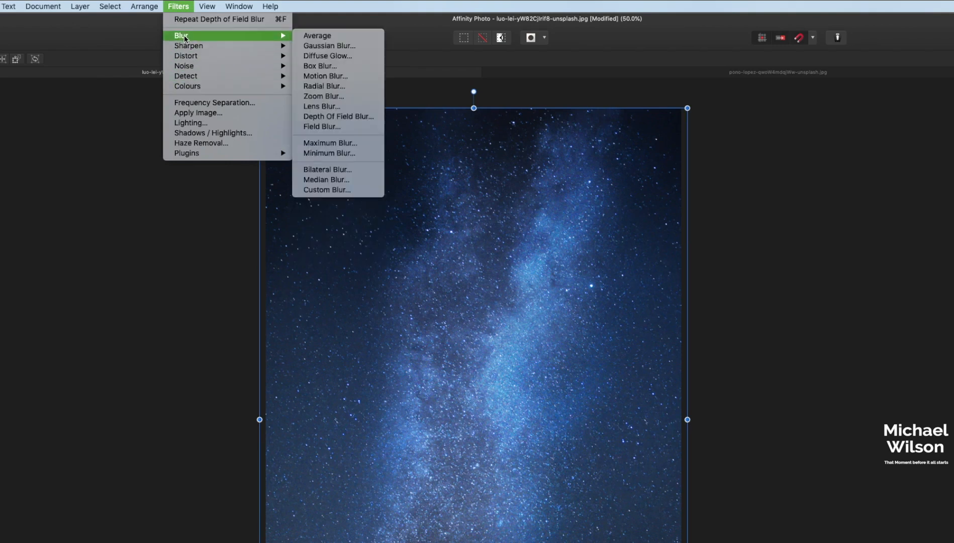
pyautogui.click(339, 117)
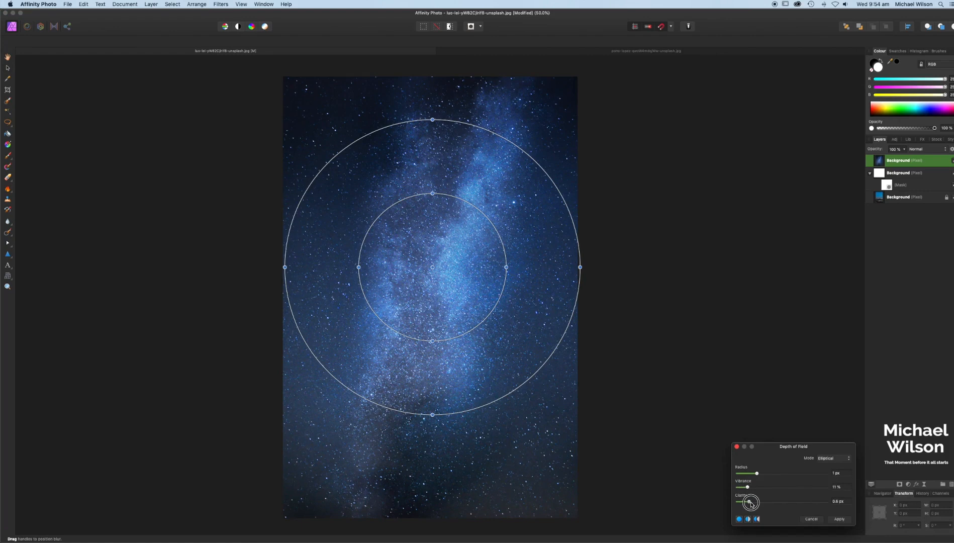
pyautogui.click(838, 519)
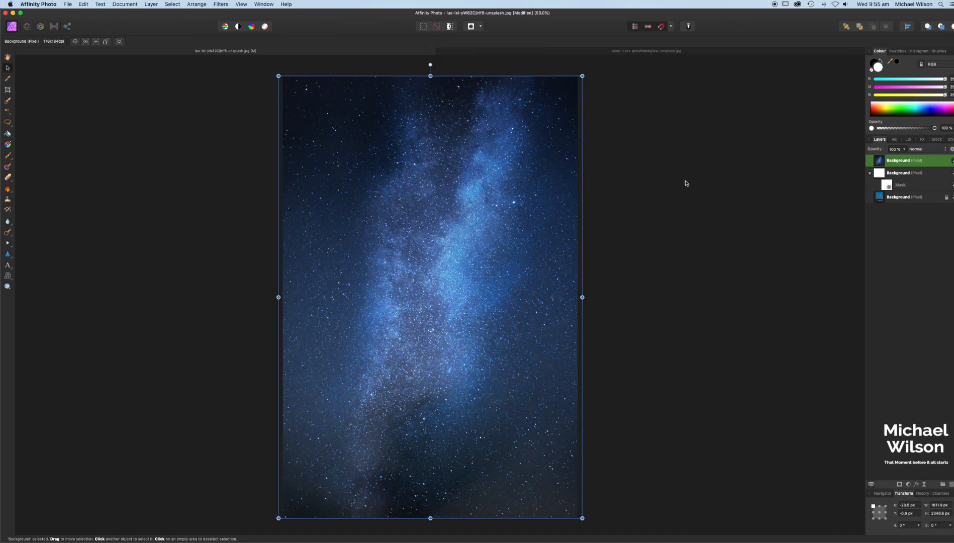
pyautogui.moveTo(894, 167)
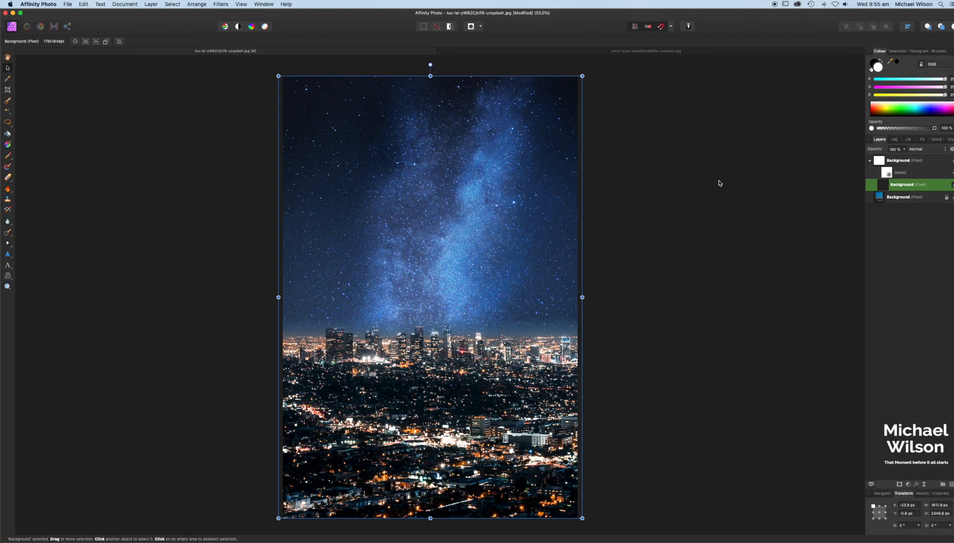
pyautogui.moveTo(307, 327)
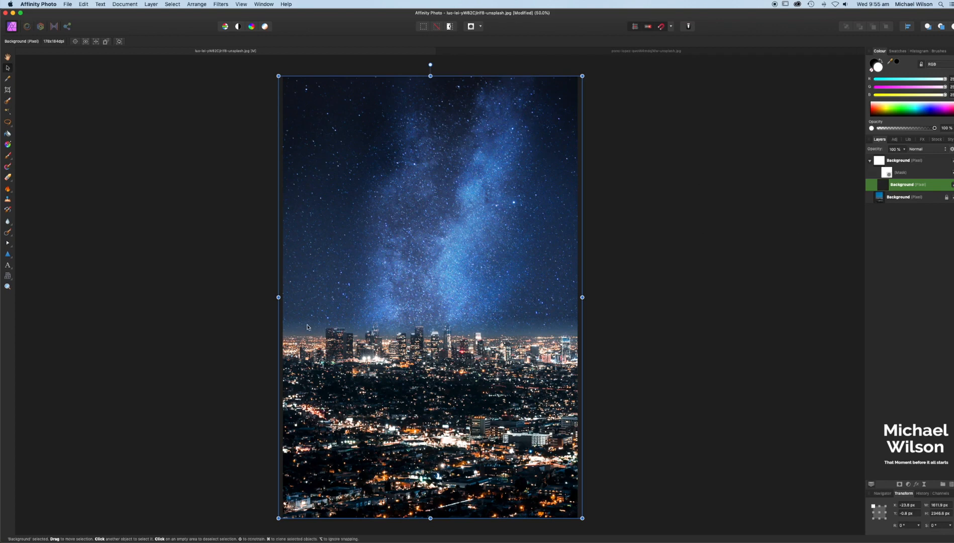
pyautogui.moveTo(897, 180)
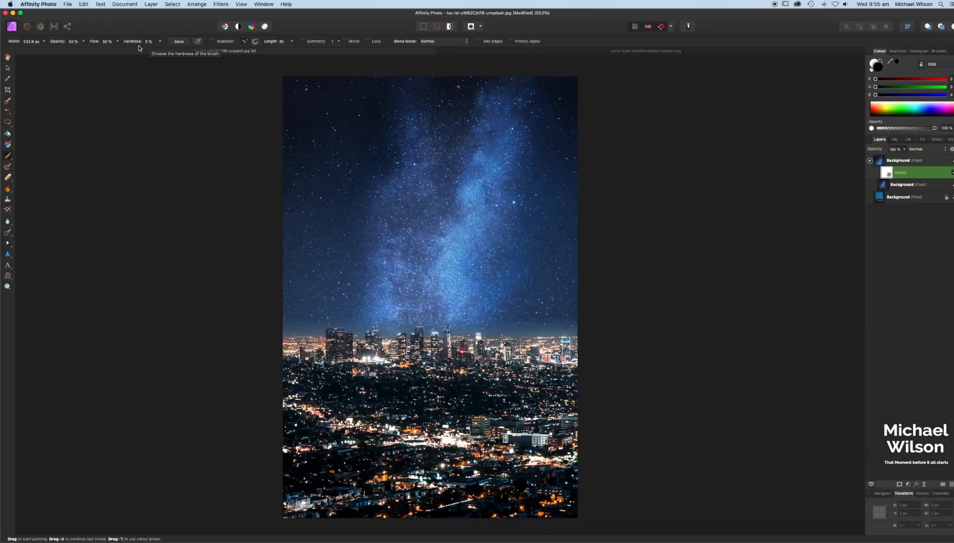
pyautogui.moveTo(403, 321)
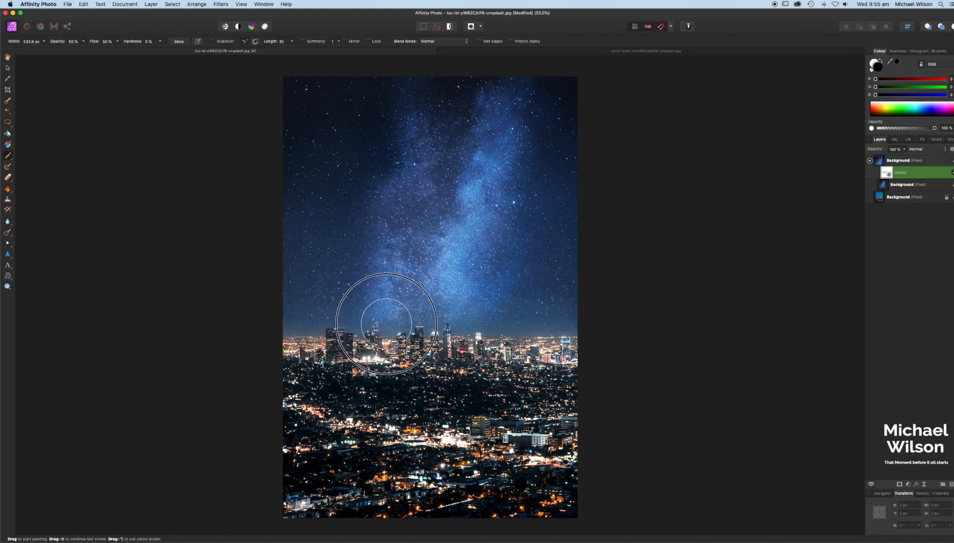
pyautogui.moveTo(571, 317)
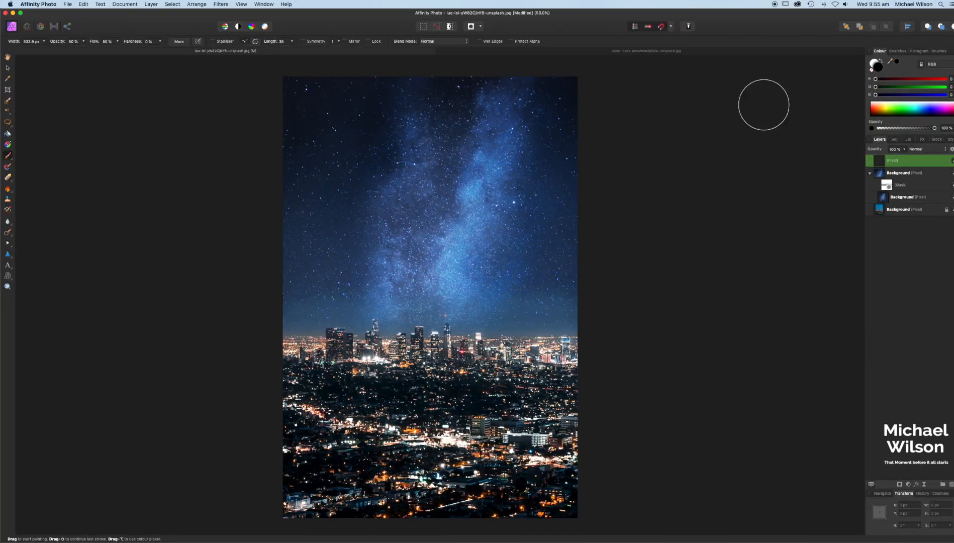
pyautogui.moveTo(227, 215)
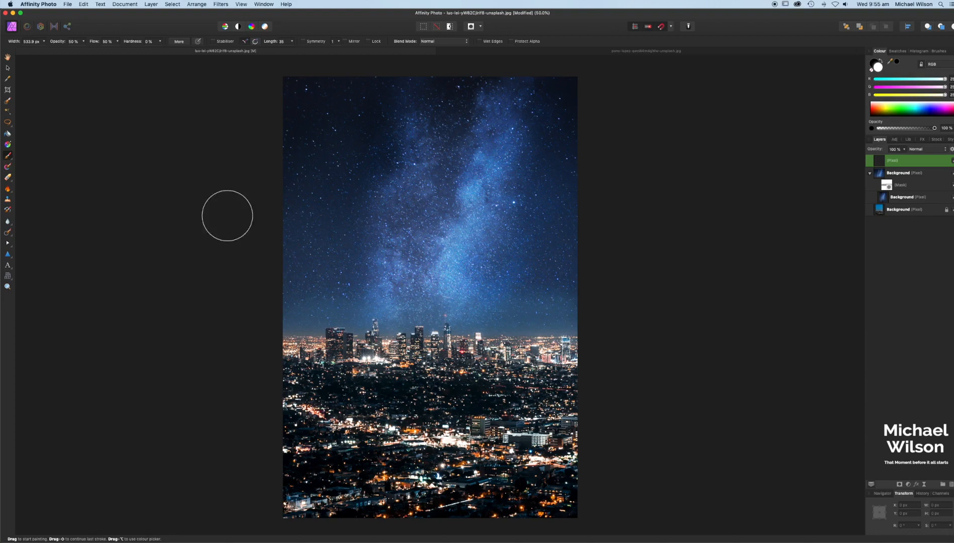
pyautogui.moveTo(8, 107)
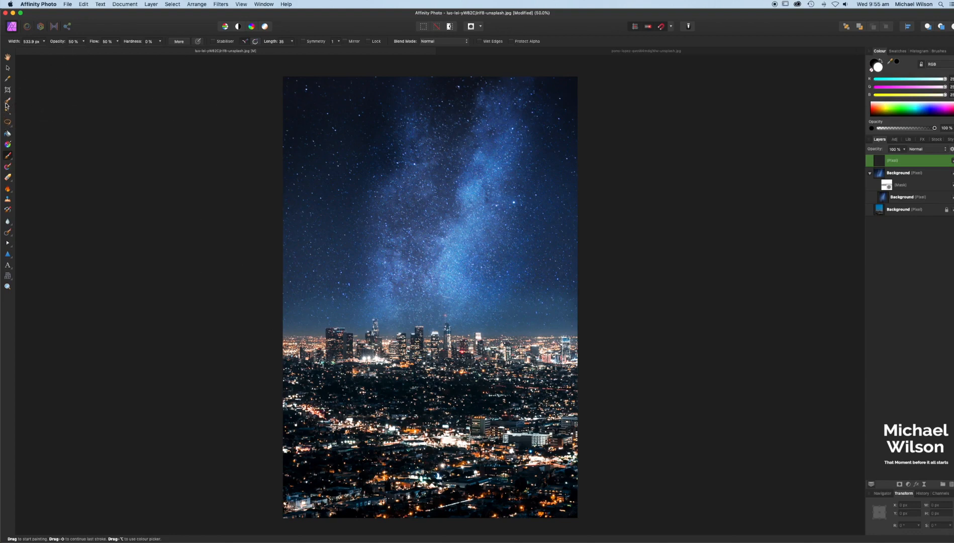
pyautogui.moveTo(65, 51)
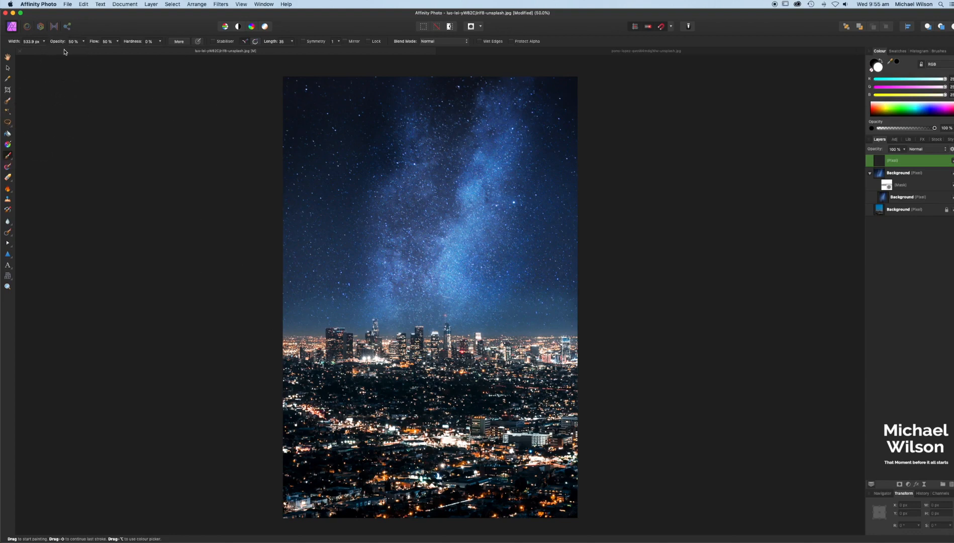
pyautogui.moveTo(105, 47)
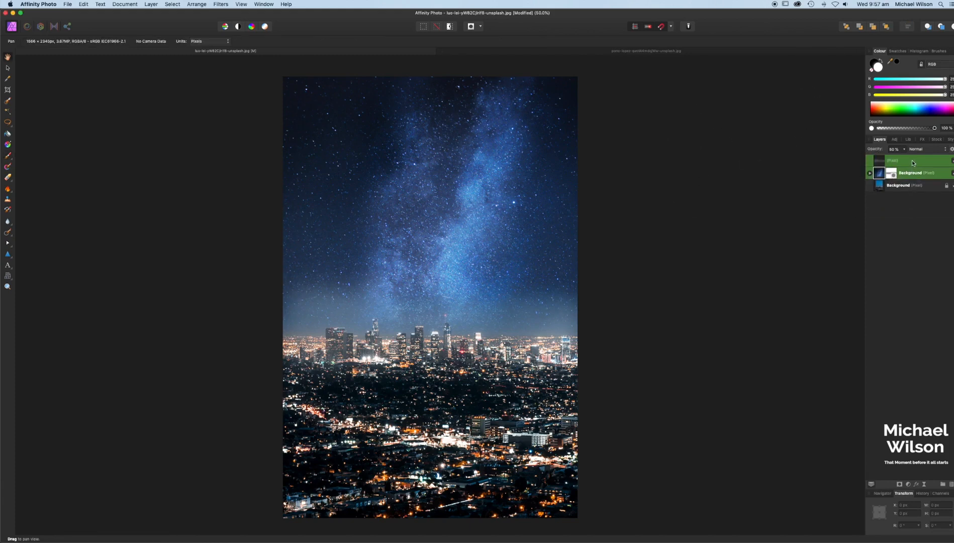
# Step: Group the selected glow, star and city copy layers with Cmd+G
pyautogui.press('cmd+g')
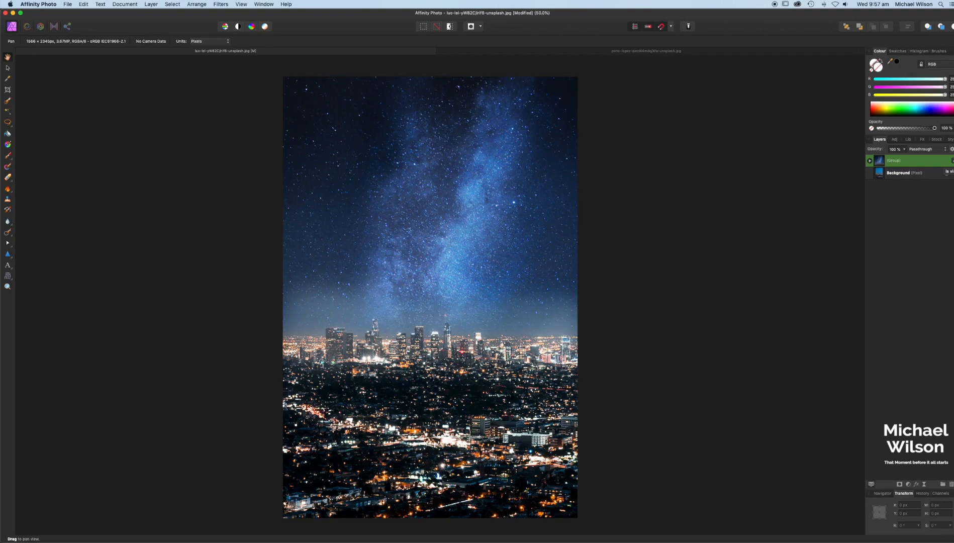
pyautogui.moveTo(754, 221)
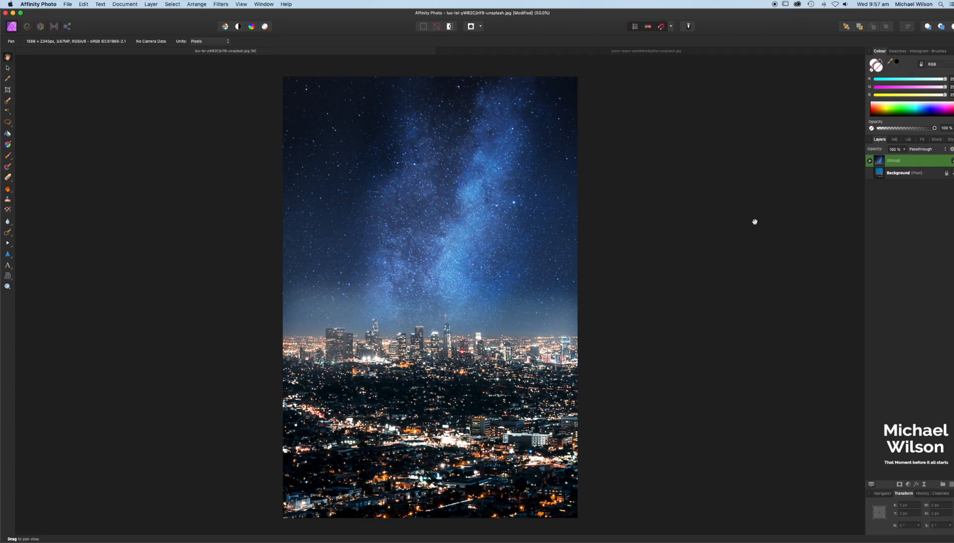